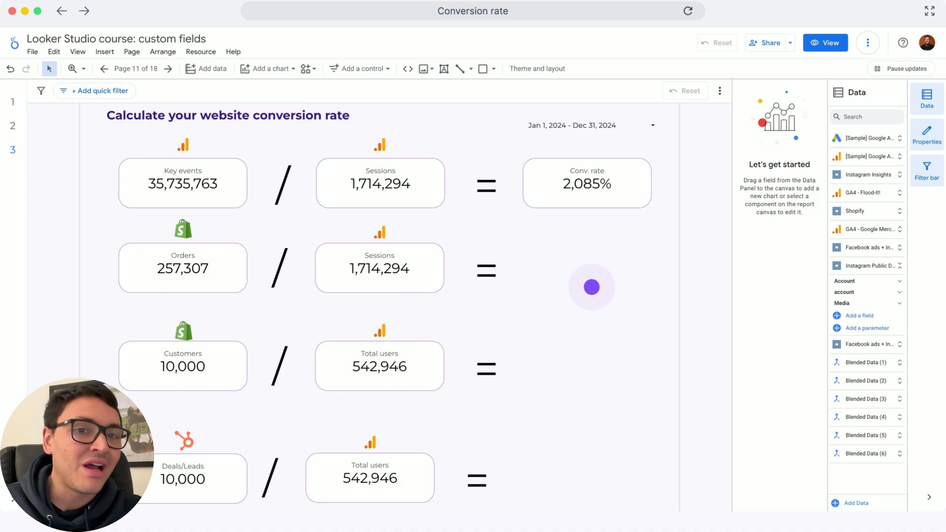
Step: Select the Conv. rate scorecard to reveal its Key events / Sessions percentage formula
{"action": "left_click", "coordinate": [359, 184]}
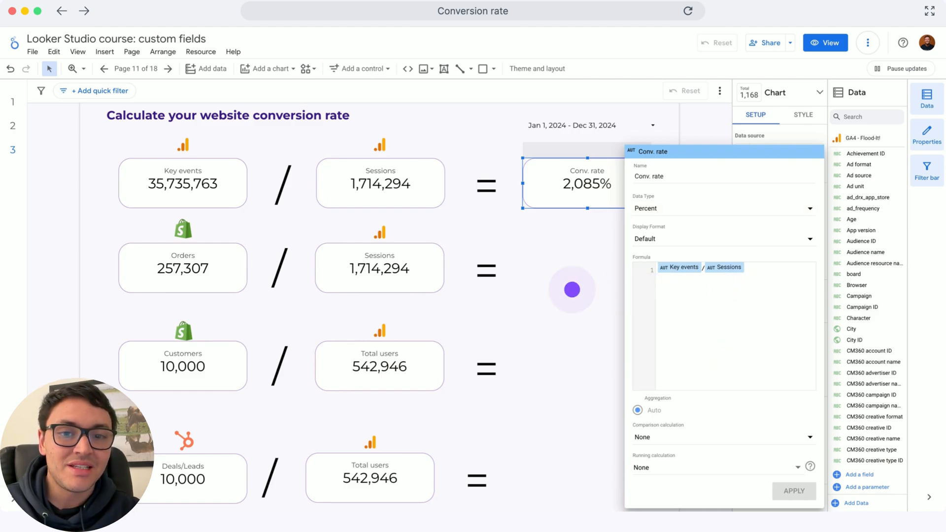
Step: Close the Conv. rate field editor, leaving the 2,085% scorecard unchanged
{"action": "left_click", "coordinate": [192, 276]}
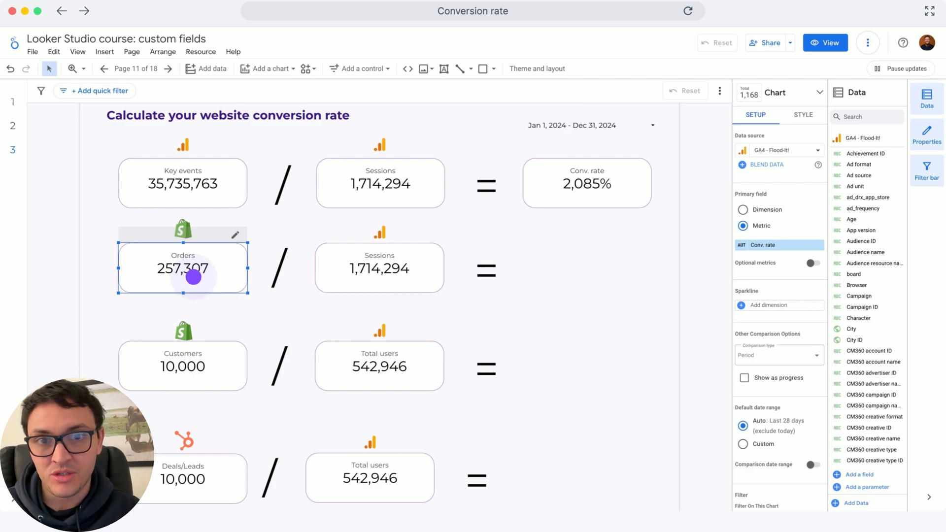
Step: Blend the Orders and Sessions scorecards into an Orders / Sessions scorecard placed after the equals sign
{"action": "left_click", "coordinate": [380, 268]}
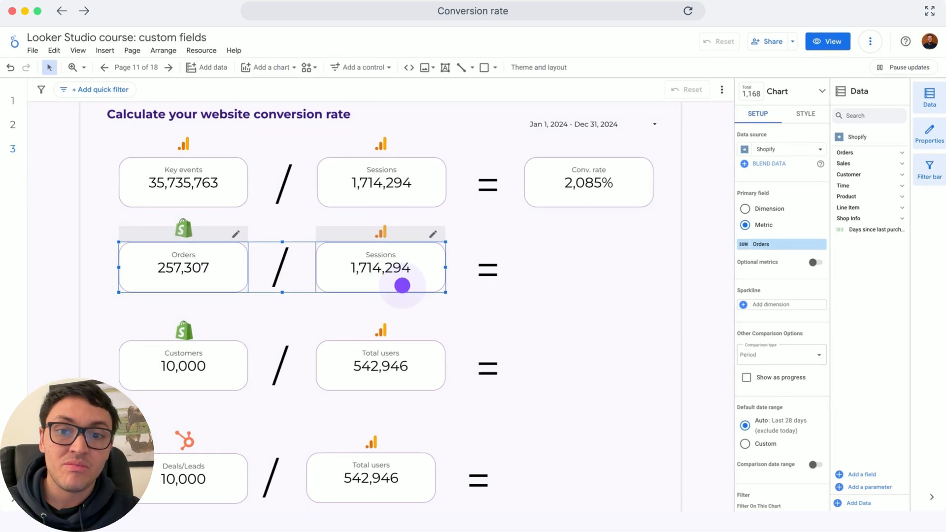
{"action": "right_click", "coordinate": [400, 286]}
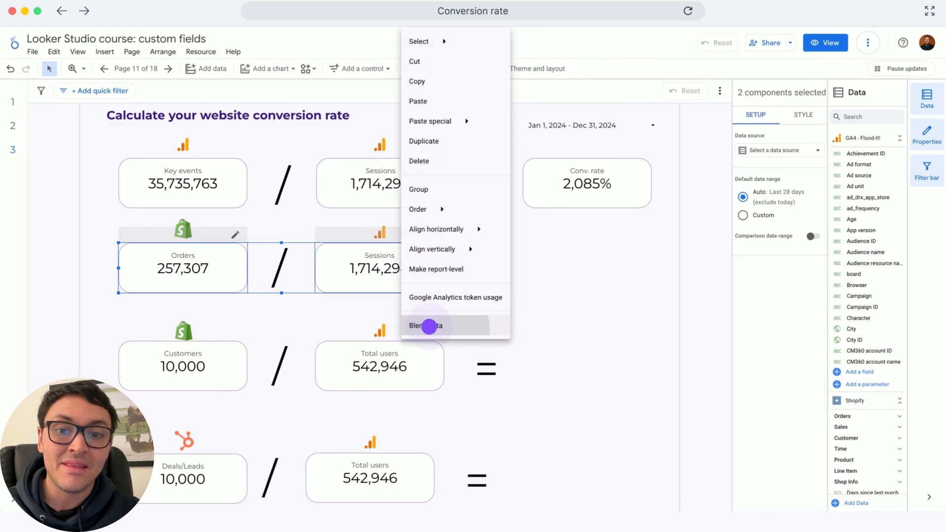
{"action": "left_click", "coordinate": [427, 326]}
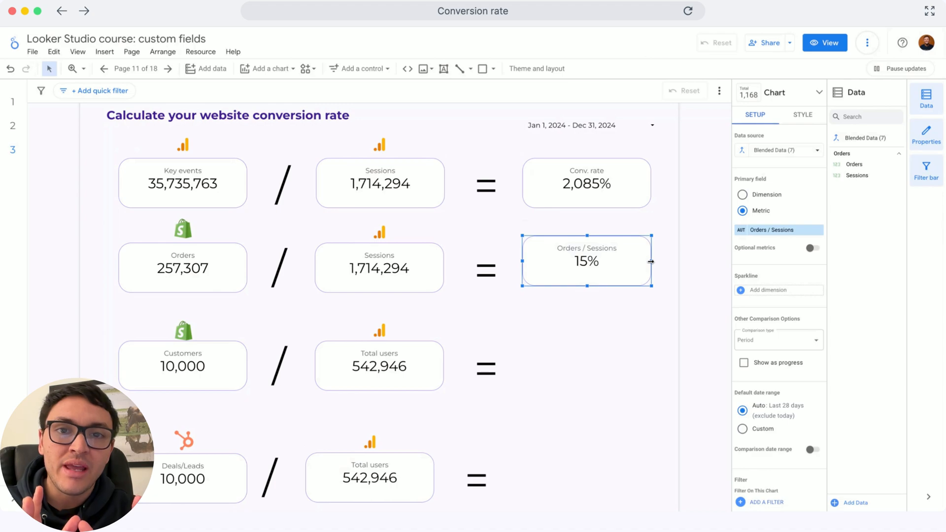
{"action": "left_click", "coordinate": [182, 365]}
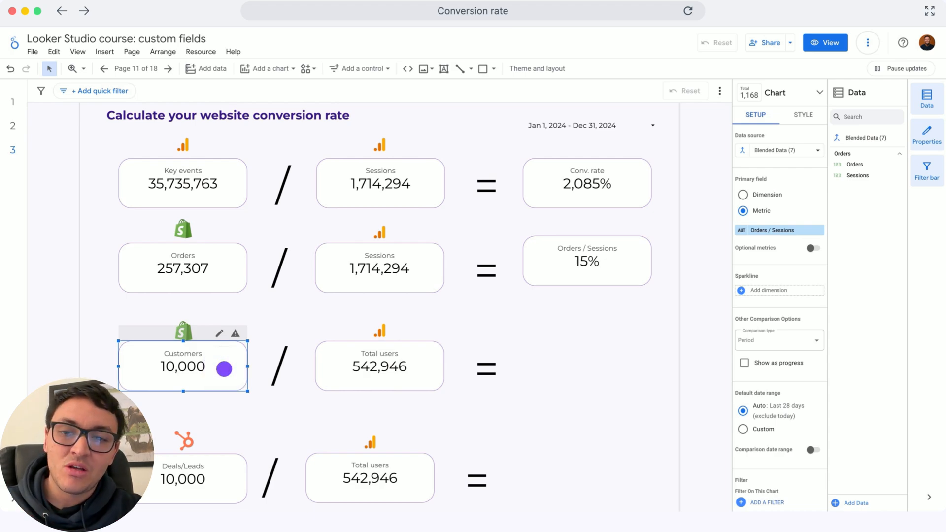
Step: Blend the Customers and Total users scorecards into a Customers / Total users scorecard at 2%
{"action": "left_click", "coordinate": [380, 366]}
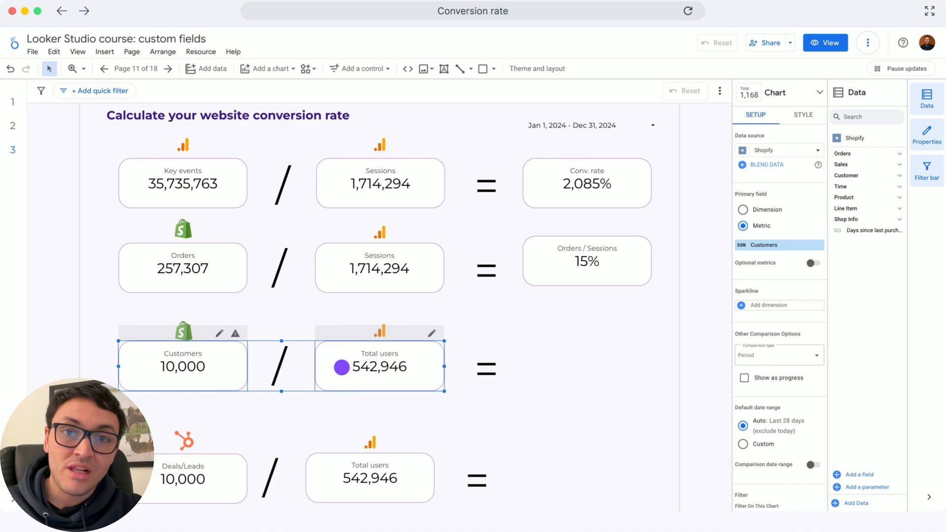
{"action": "right_click", "coordinate": [380, 367]}
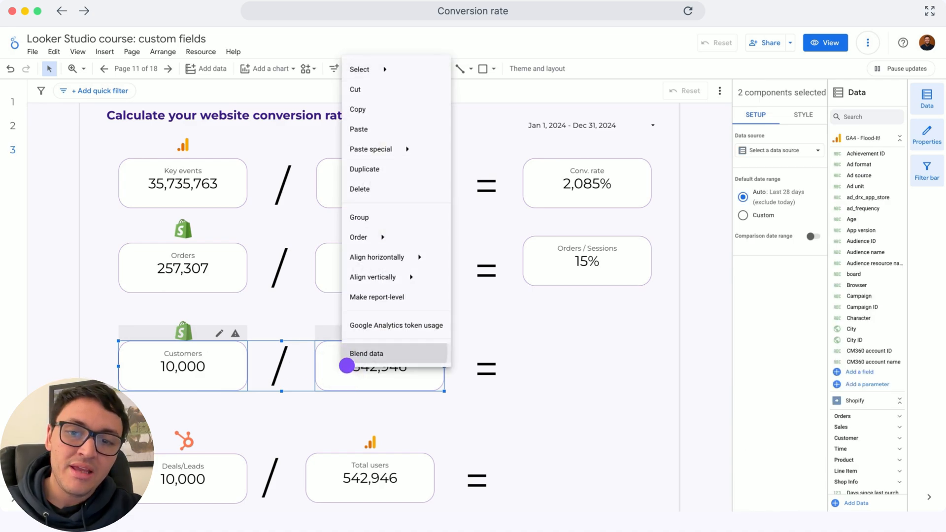
{"action": "left_click", "coordinate": [366, 354]}
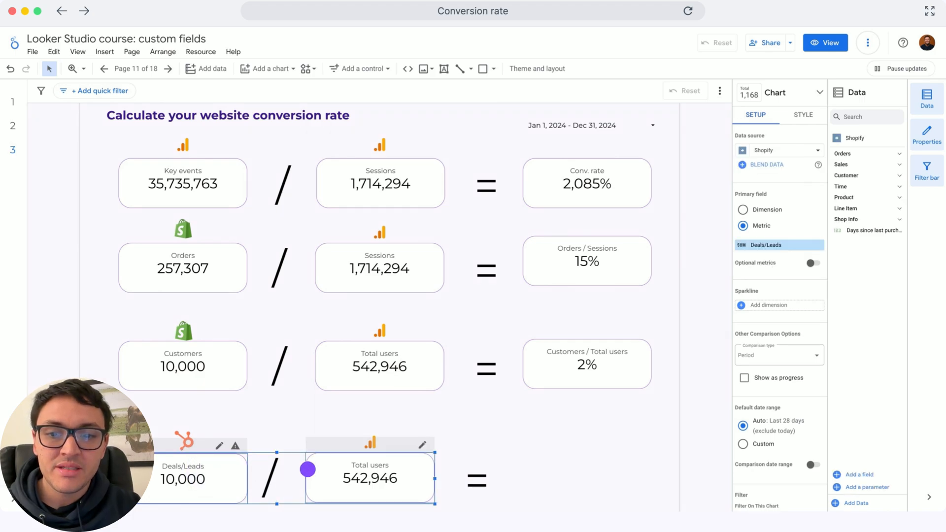
{"action": "mouse_move", "coordinate": [339, 477]}
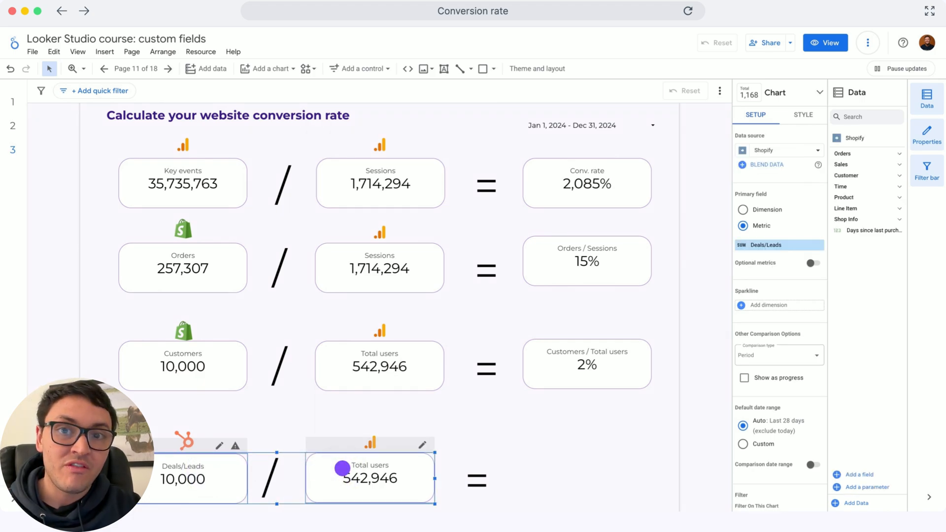